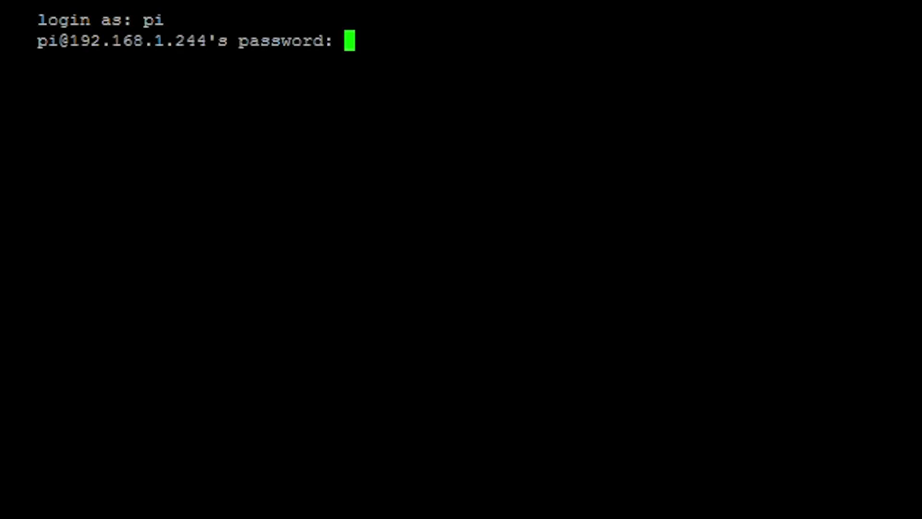
- Submit the password to log in as pi, then begin typing 'uname -' at the prompt
{"action": "key", "text": "Return"}
{"action": "type", "text": "ls -al"}
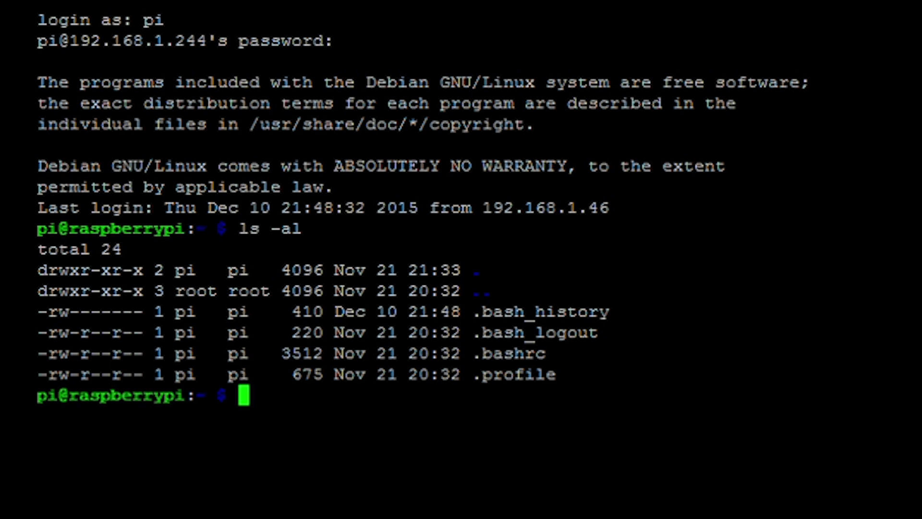
{"action": "type", "text": "uname -"}
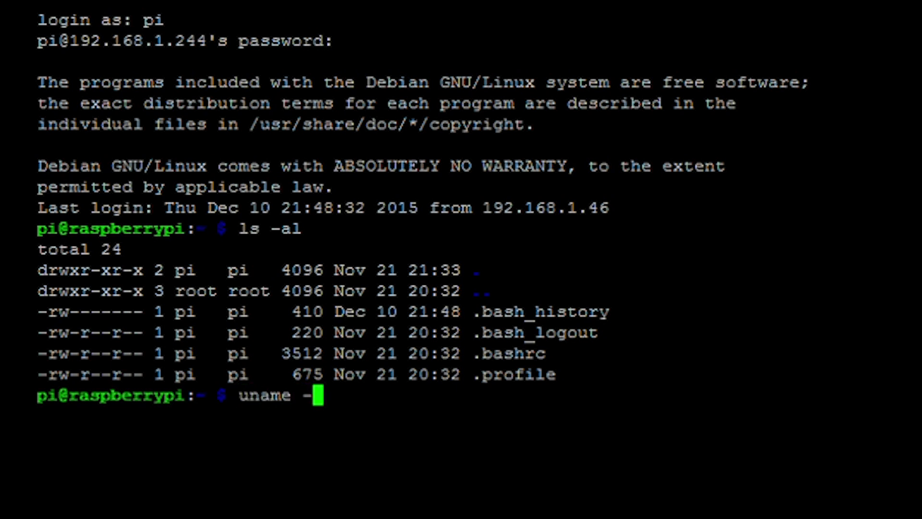